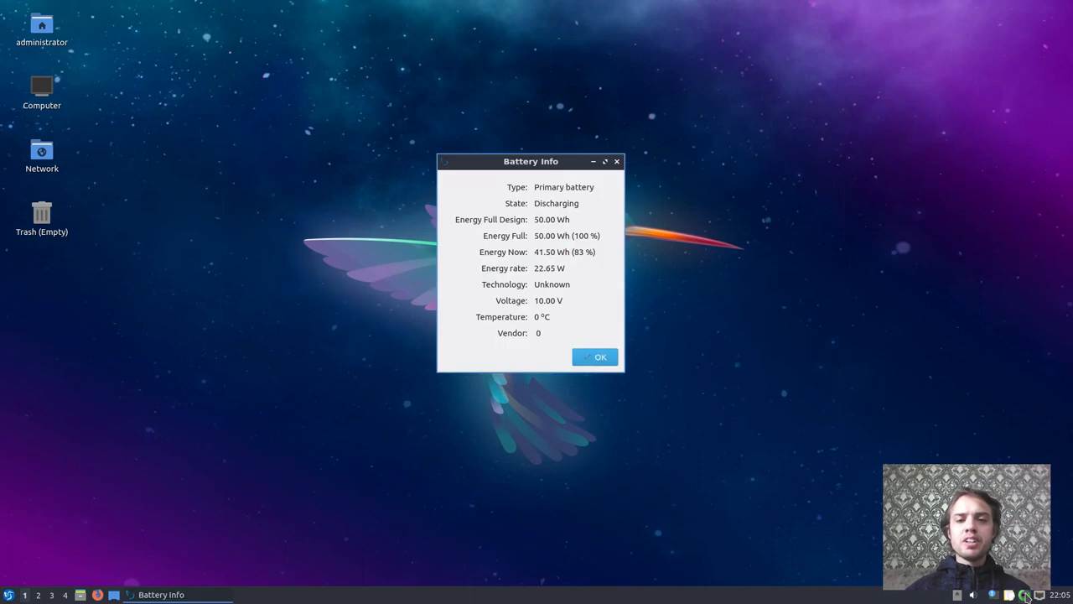
Dismiss the Battery Info dialog with OK, leaving the desktop and htop terminal visible
{"action": "left_click", "coordinate": [597, 356]}
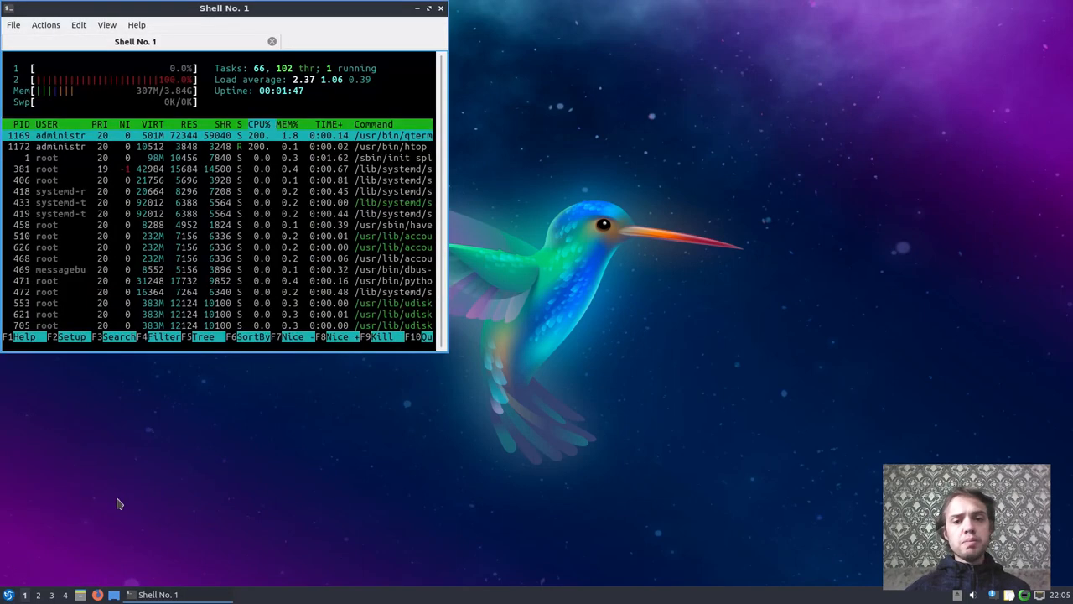
Move and shrink the Shell No. 1 htop window, docking it top-right
{"action": "left_click_drag", "start_coordinate": [224, 7], "coordinate": [612, 32]}
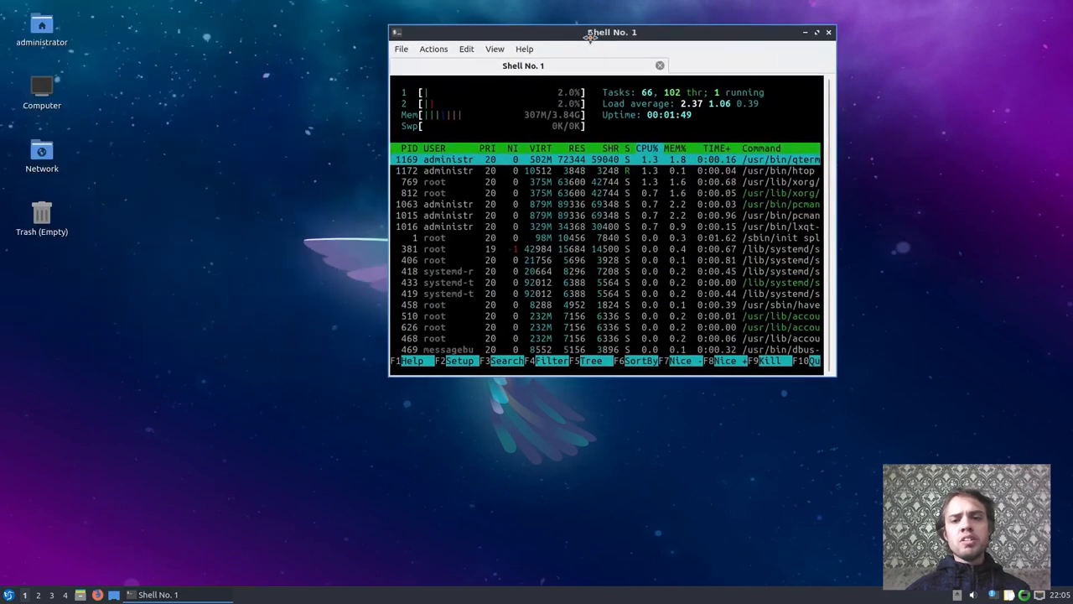
{"action": "left_click_drag", "start_coordinate": [613, 32], "coordinate": [994, 29]}
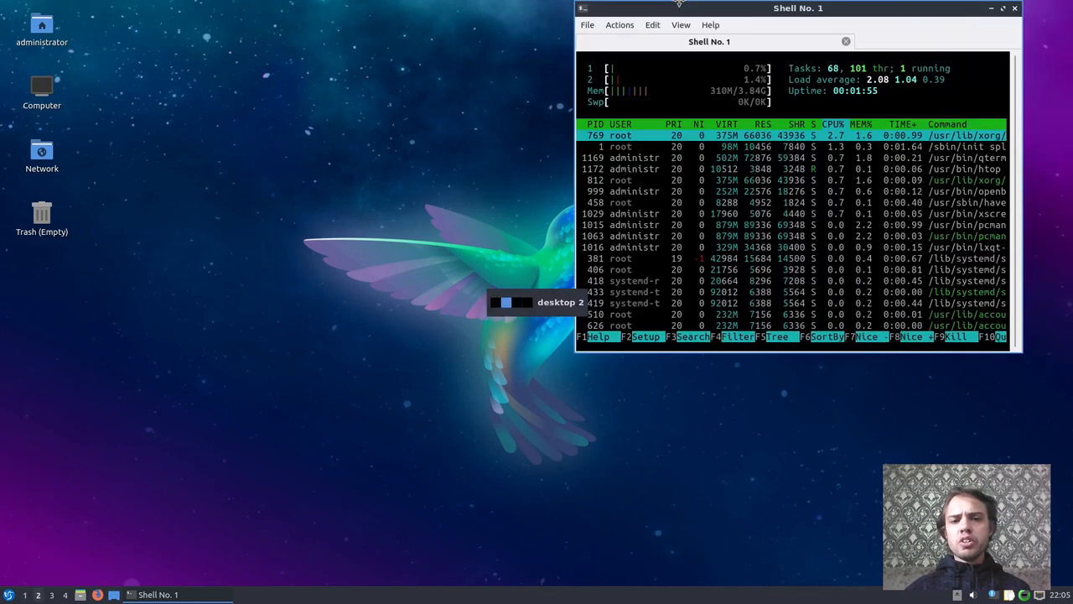
{"action": "left_click_drag", "start_coordinate": [797, 8], "coordinate": [549, 7]}
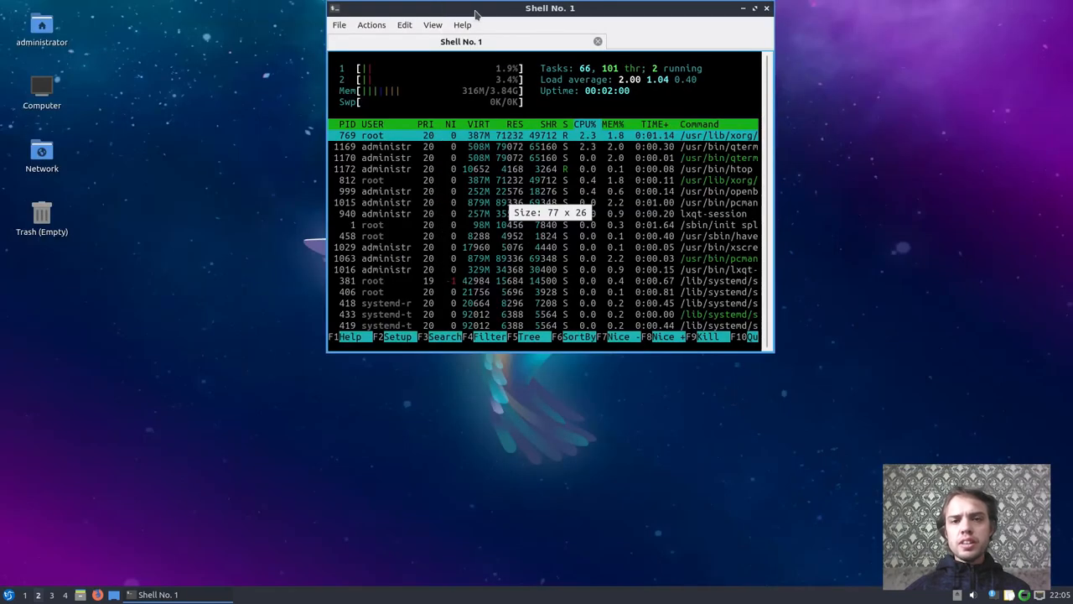
{"action": "left_click_drag", "start_coordinate": [549, 7], "coordinate": [848, 10]}
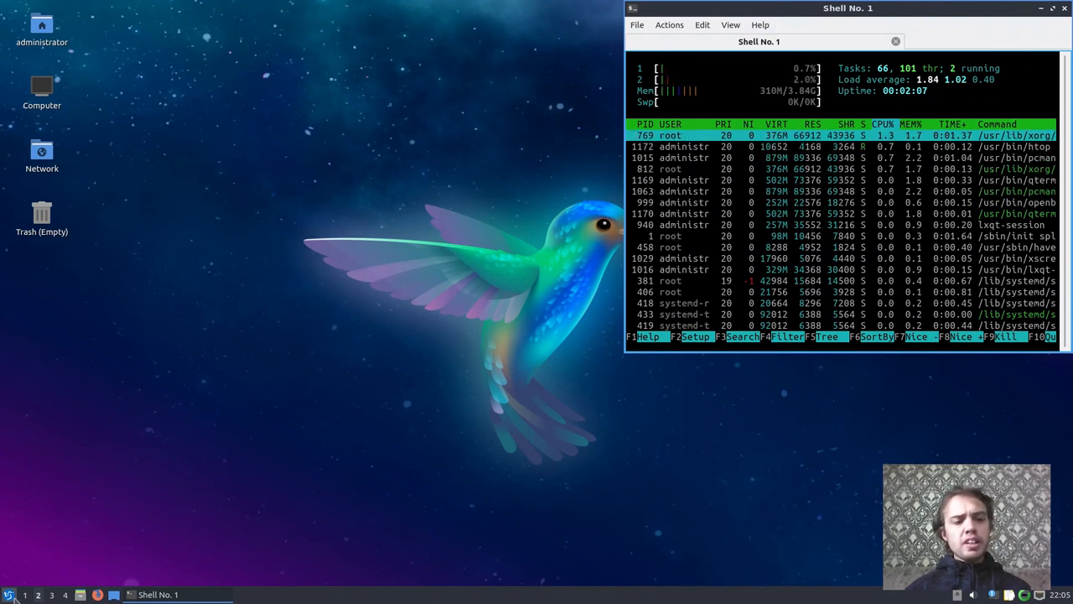
{"action": "left_click", "coordinate": [8, 595]}
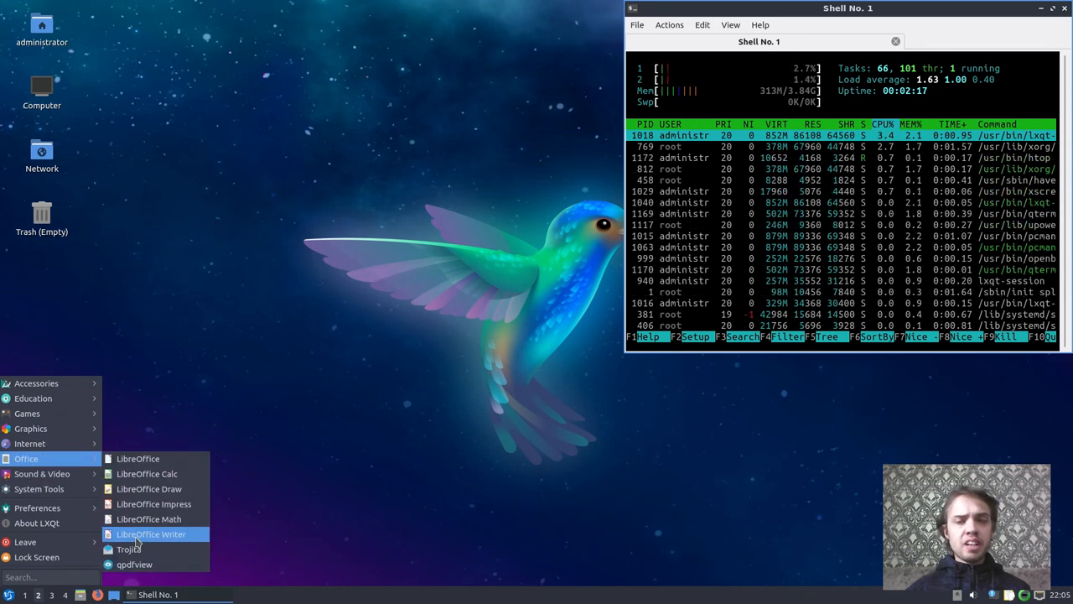
{"action": "left_click", "coordinate": [151, 534]}
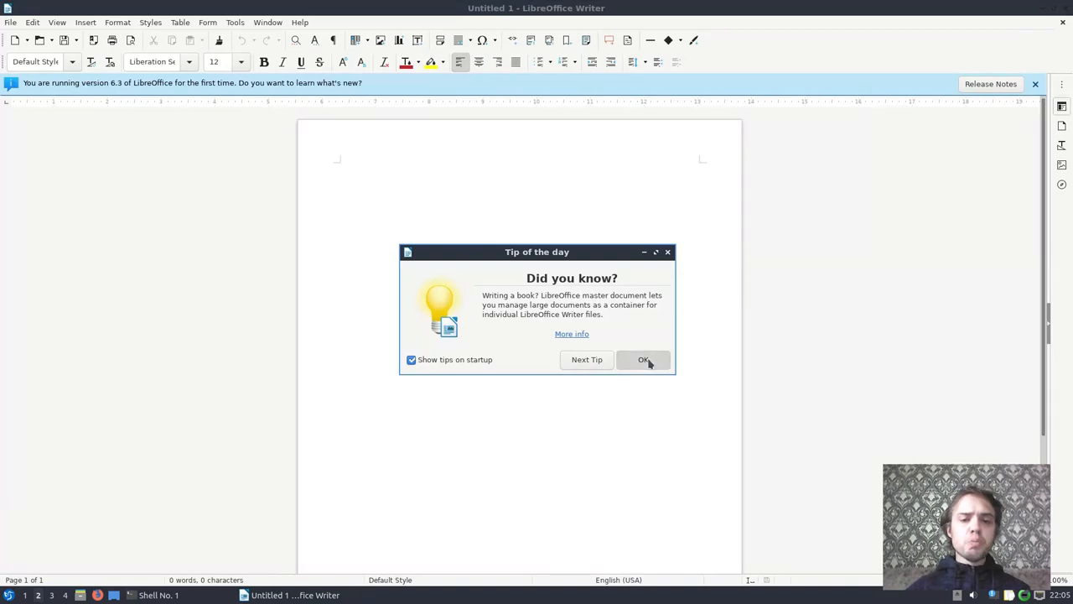
{"action": "left_click", "coordinate": [643, 359]}
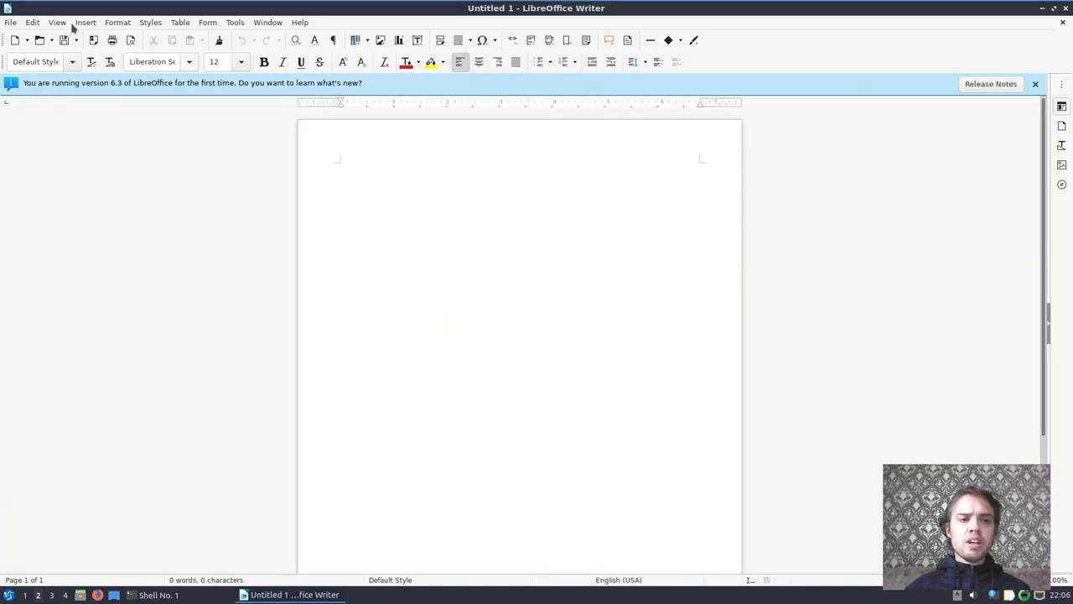
{"action": "left_click", "coordinate": [57, 22]}
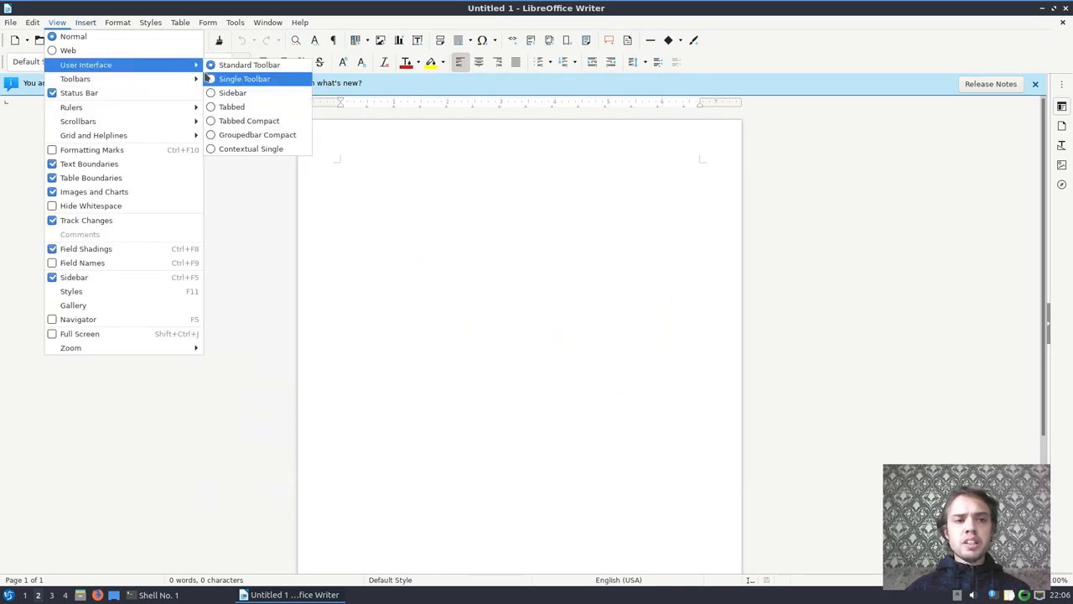
{"action": "left_click", "coordinate": [249, 64]}
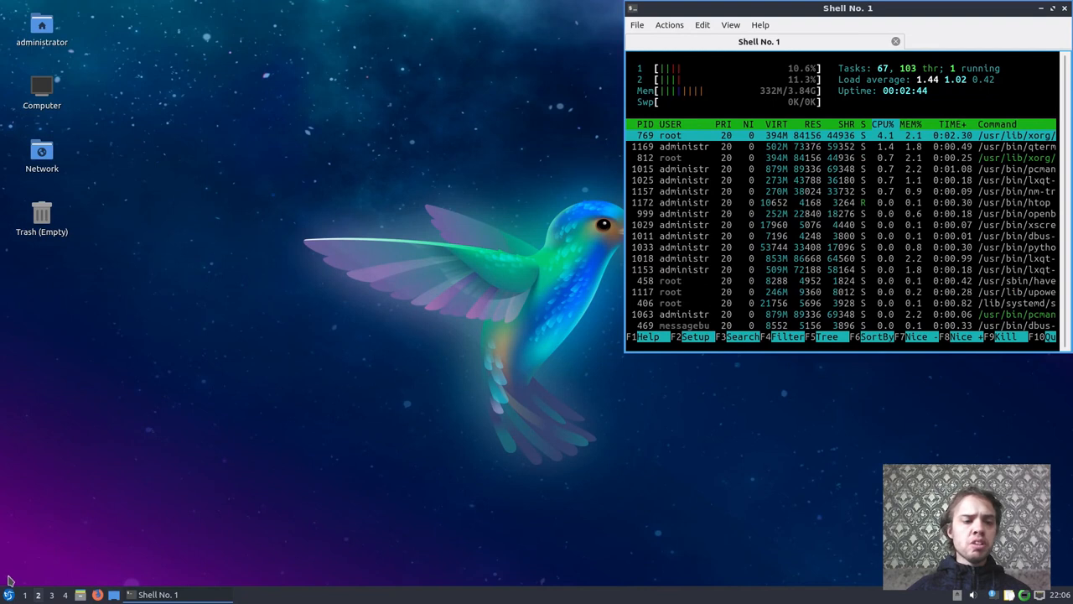
{"action": "left_click", "coordinate": [8, 595]}
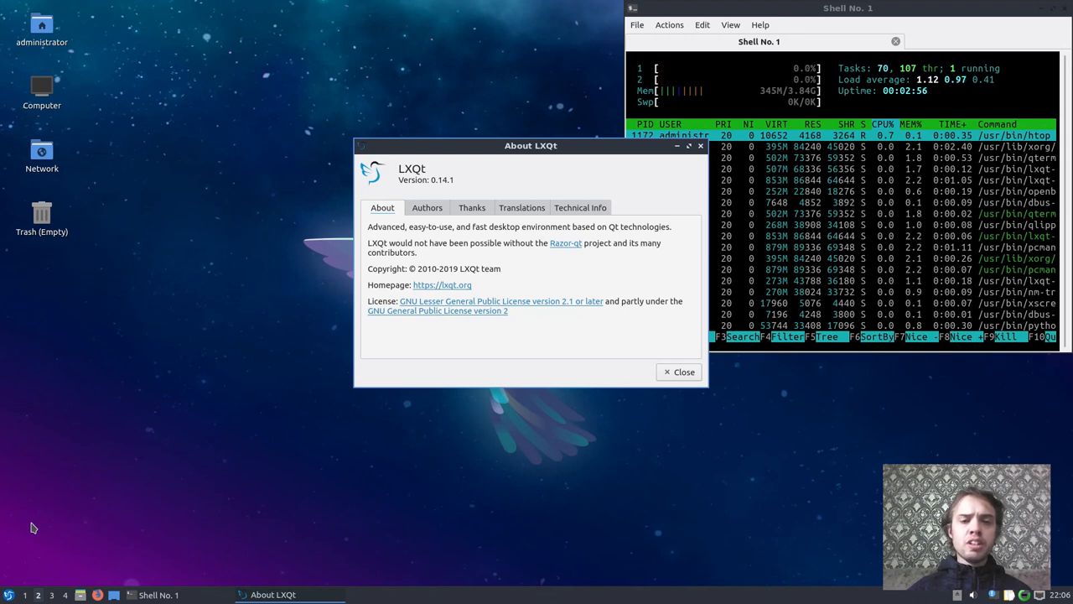
{"action": "mouse_move", "coordinate": [646, 386]}
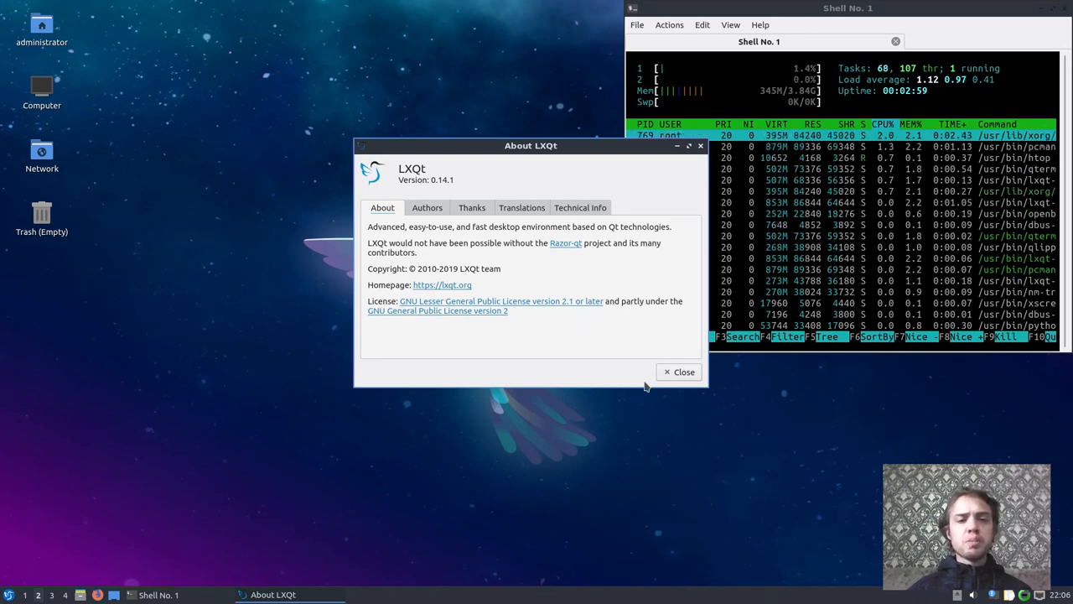
{"action": "left_click", "coordinate": [679, 372]}
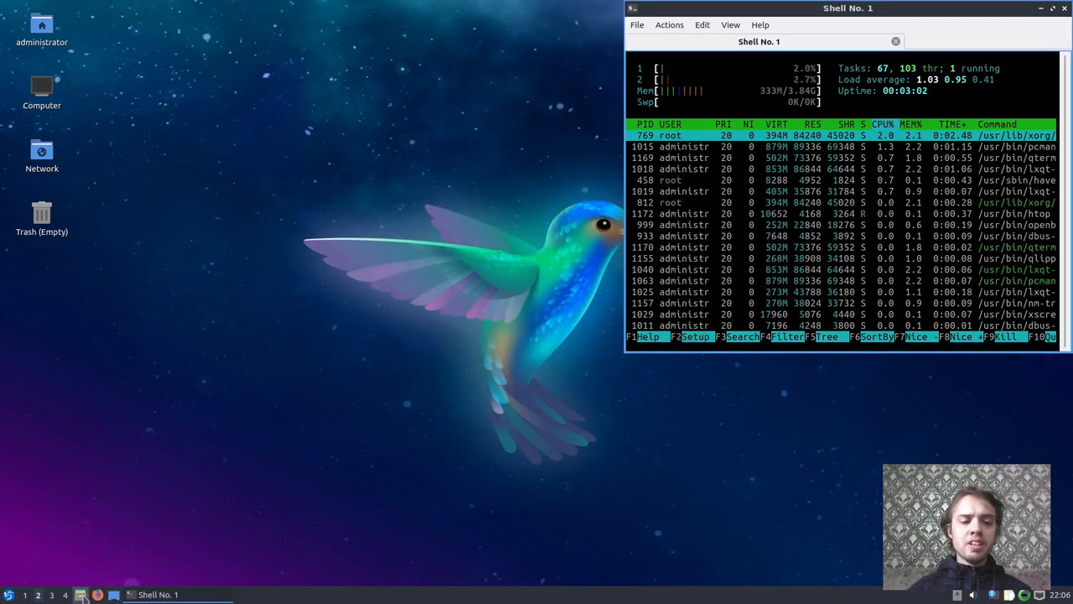
{"action": "left_click", "coordinate": [81, 595]}
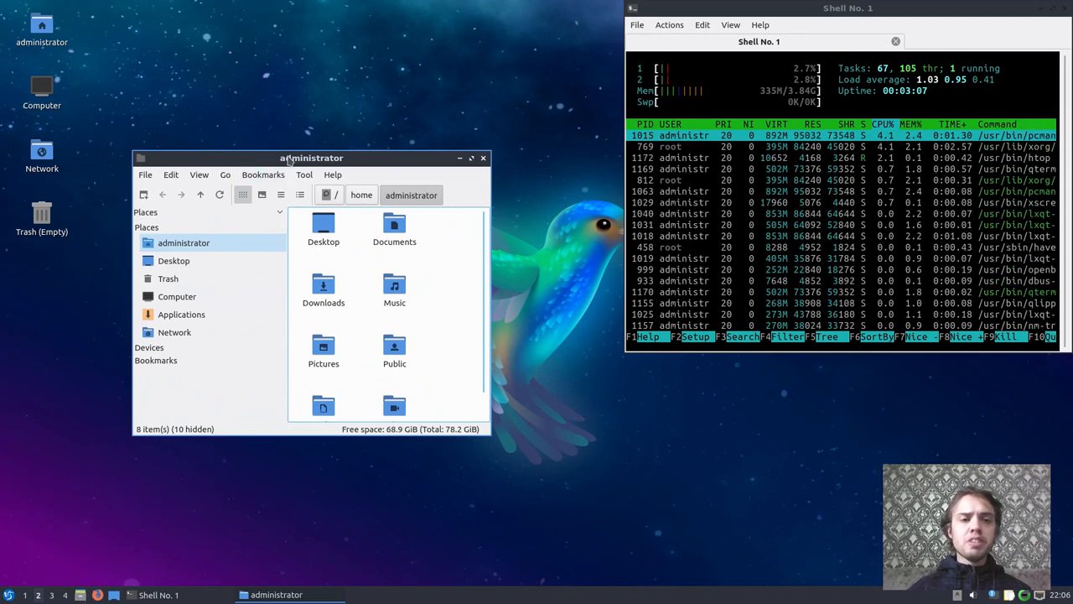
{"action": "left_click", "coordinate": [472, 158]}
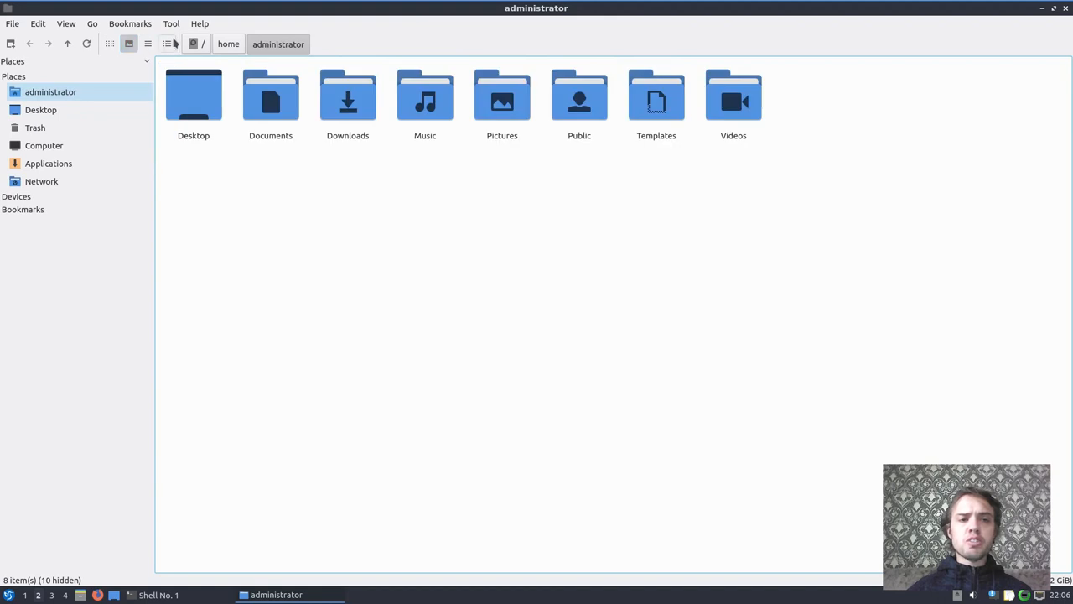
{"action": "left_click", "coordinate": [66, 23]}
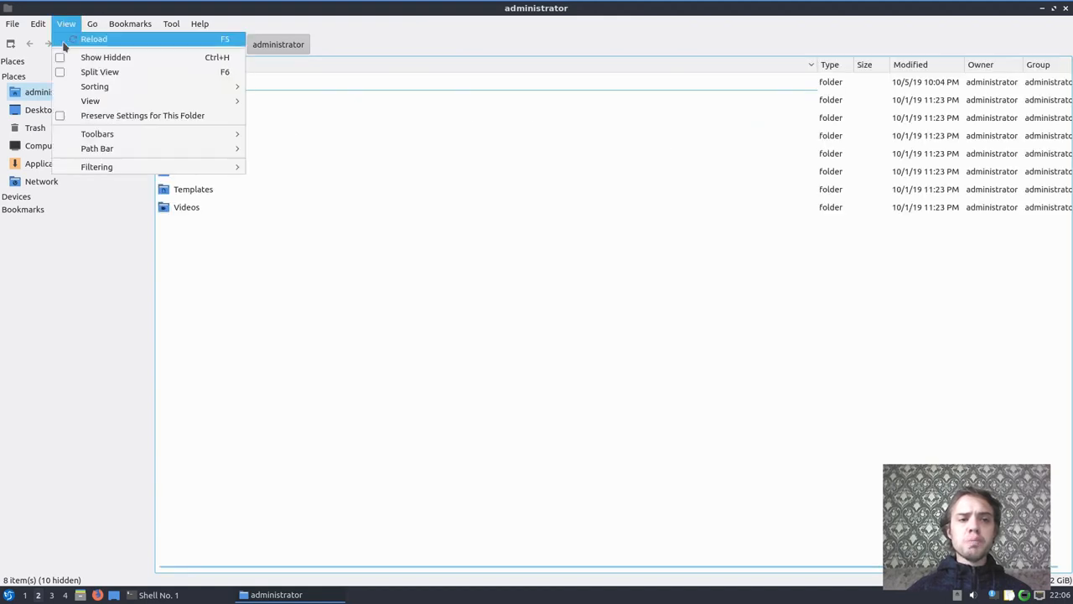
{"action": "left_click", "coordinate": [171, 22]}
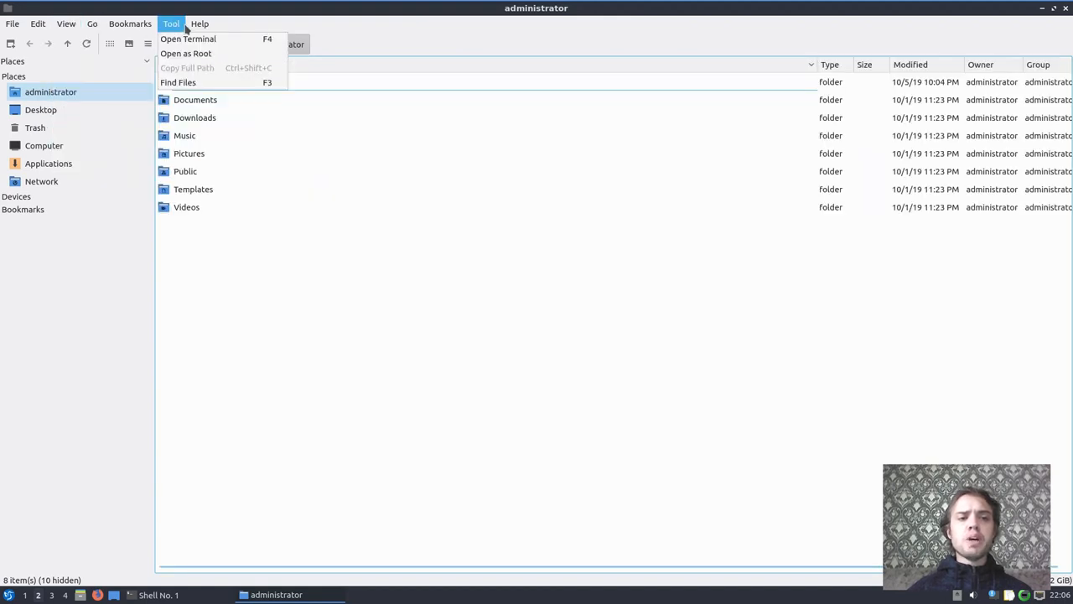
{"action": "left_click", "coordinate": [200, 23]}
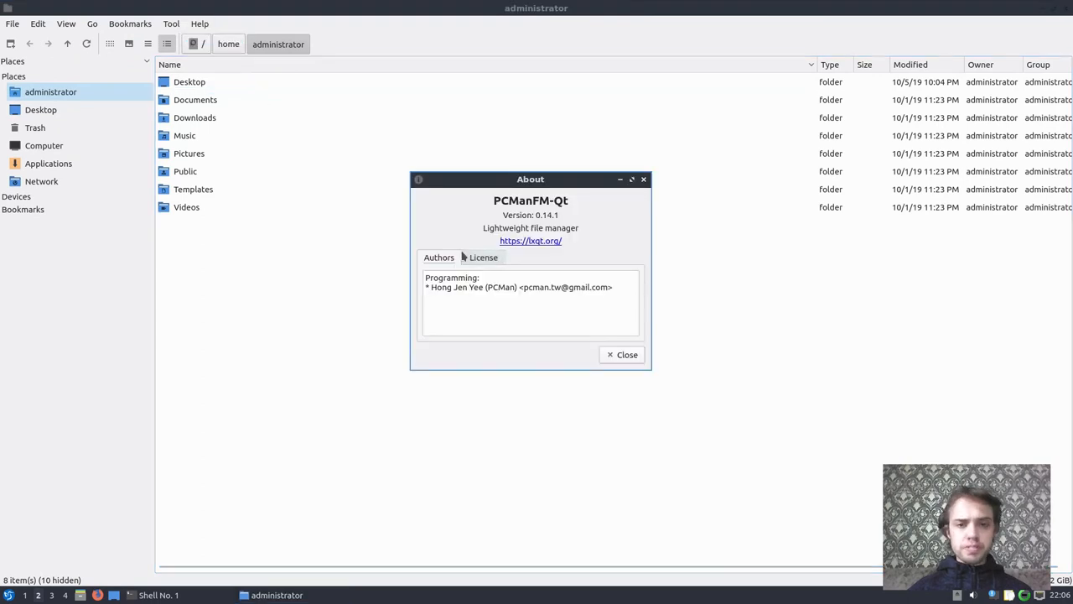
{"action": "mouse_move", "coordinate": [650, 349]}
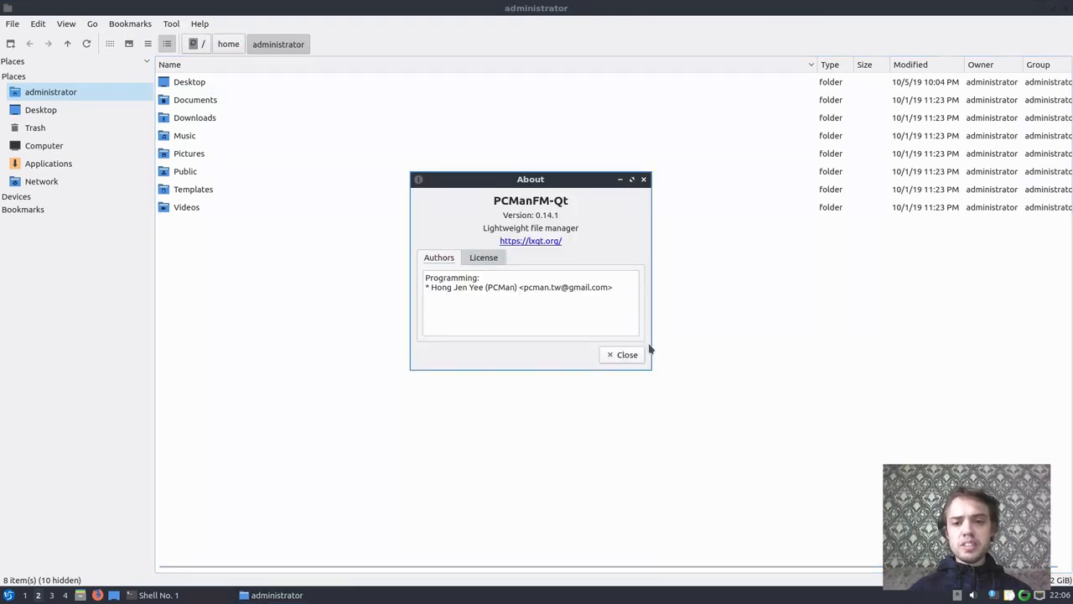
{"action": "left_click", "coordinate": [623, 353]}
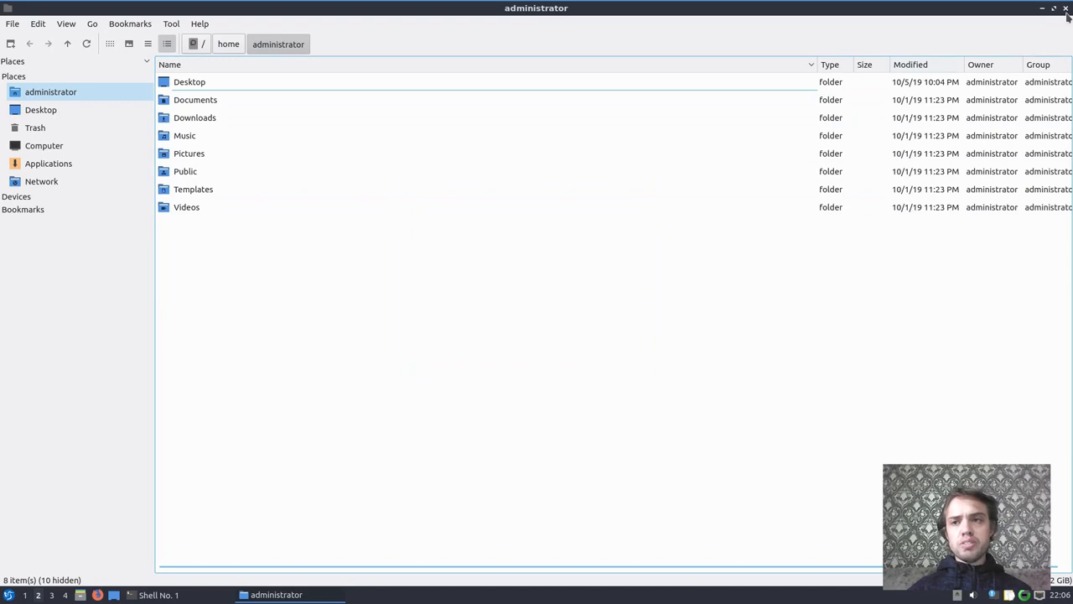
{"action": "left_click", "coordinate": [1066, 8]}
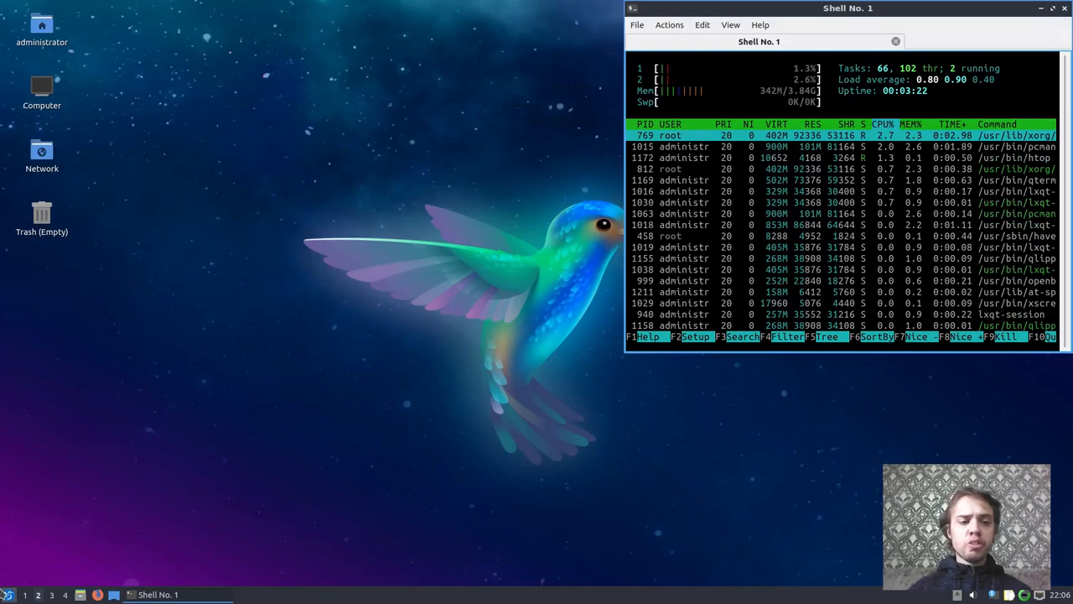
Launch LXQt Configuration Center via main menu Preferences > LXQt settings
{"action": "left_click", "coordinate": [8, 595]}
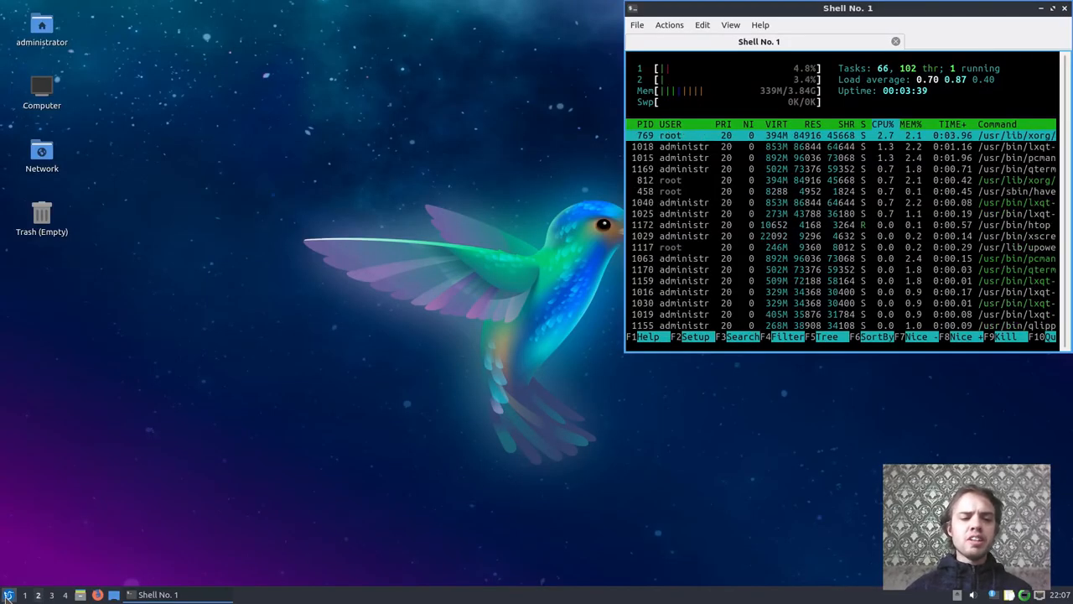
{"action": "left_click", "coordinate": [7, 595]}
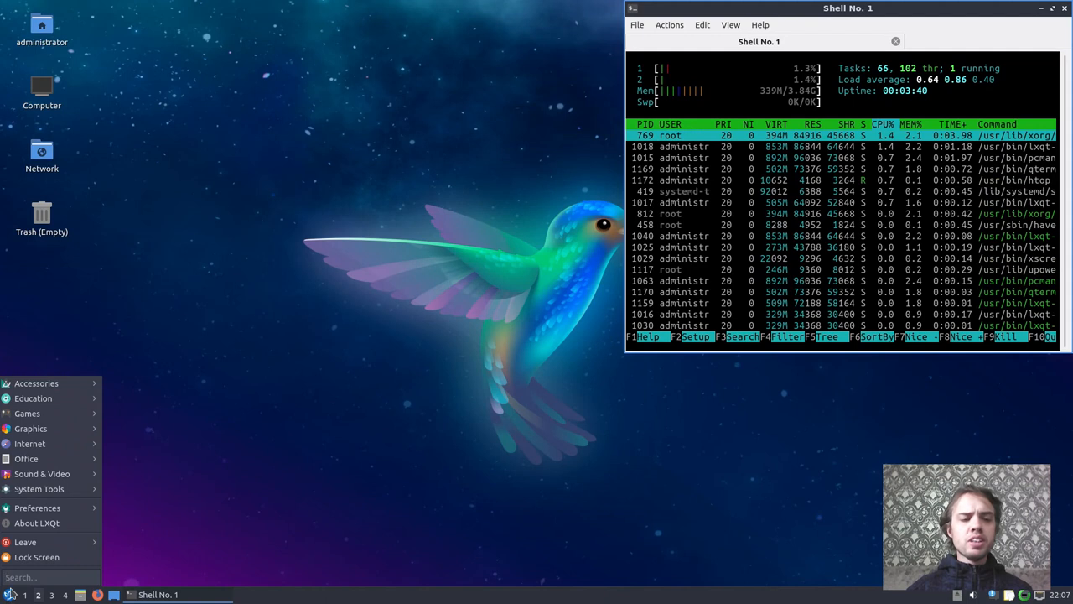
{"action": "left_click", "coordinate": [37, 507]}
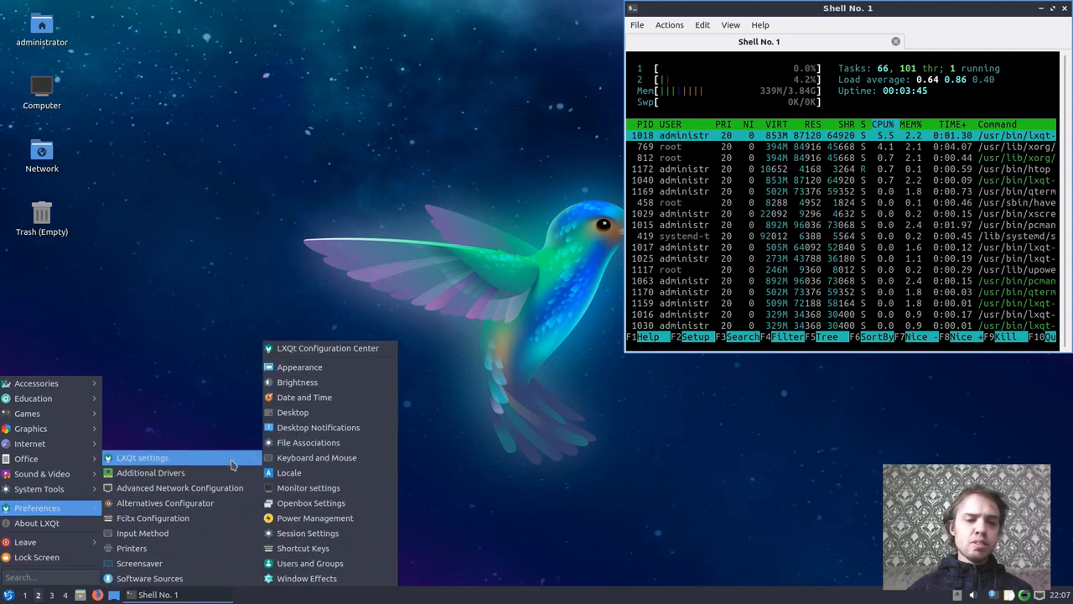
{"action": "left_click", "coordinate": [327, 348]}
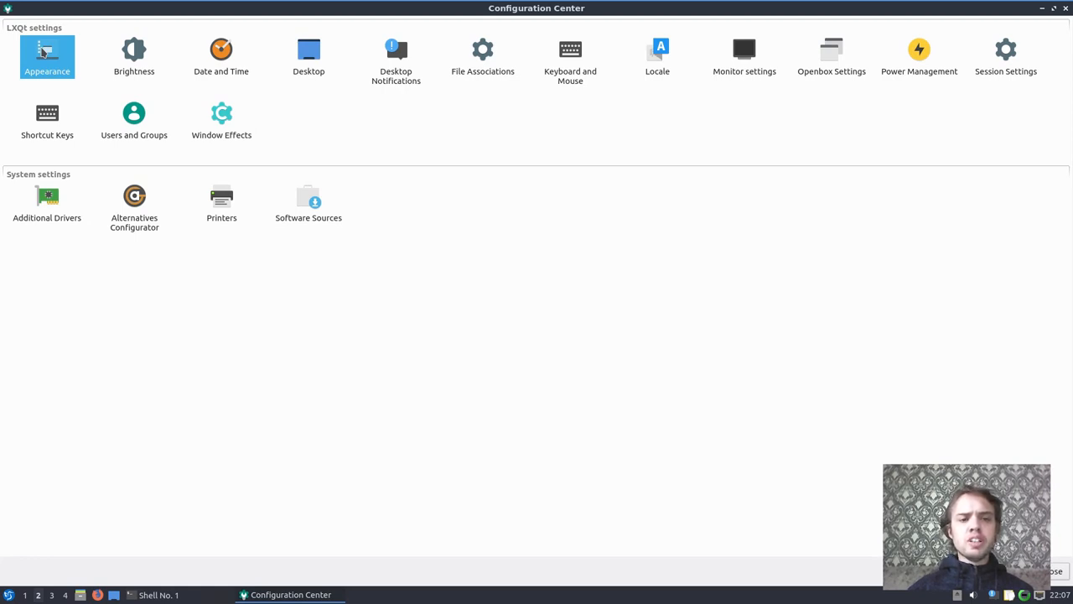
Apply the Dark LXQt theme with polygon wallpaper and close Appearance settings
{"action": "double_click", "coordinate": [47, 56]}
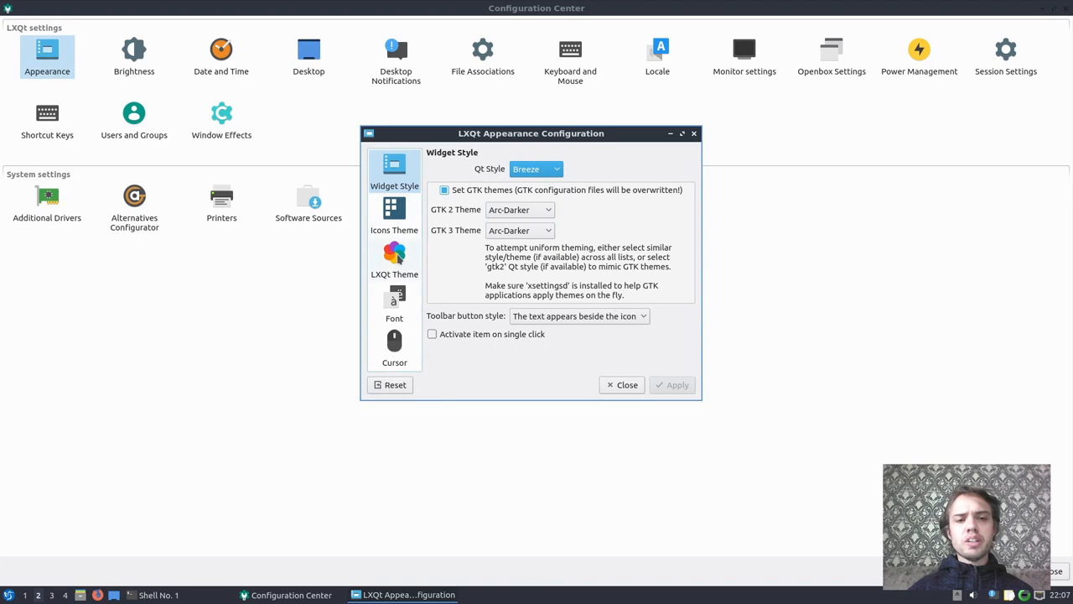
{"action": "left_click", "coordinate": [395, 260]}
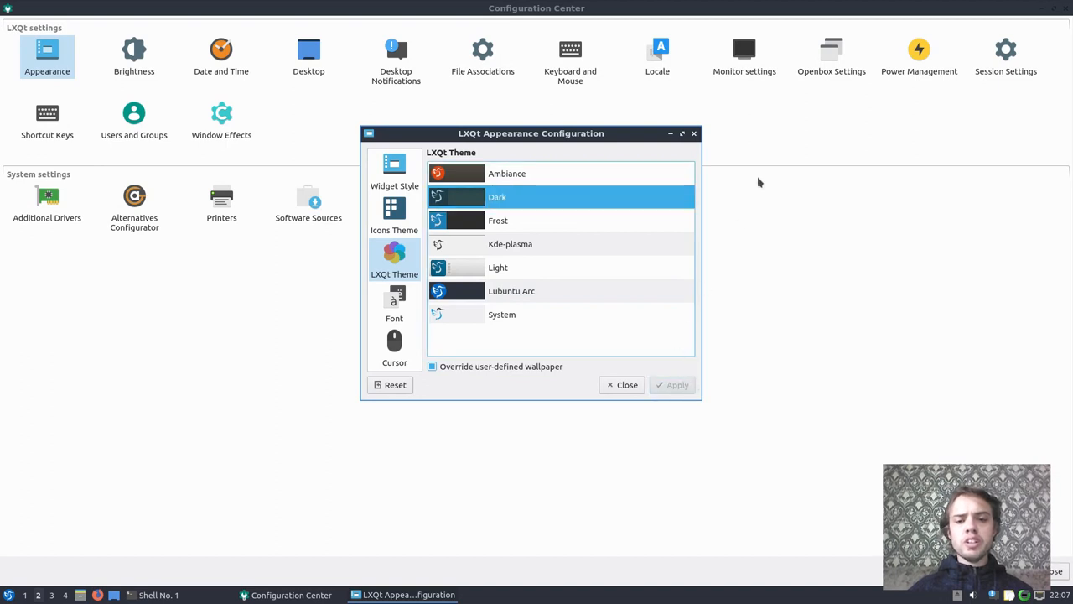
{"action": "mouse_move", "coordinate": [499, 359]}
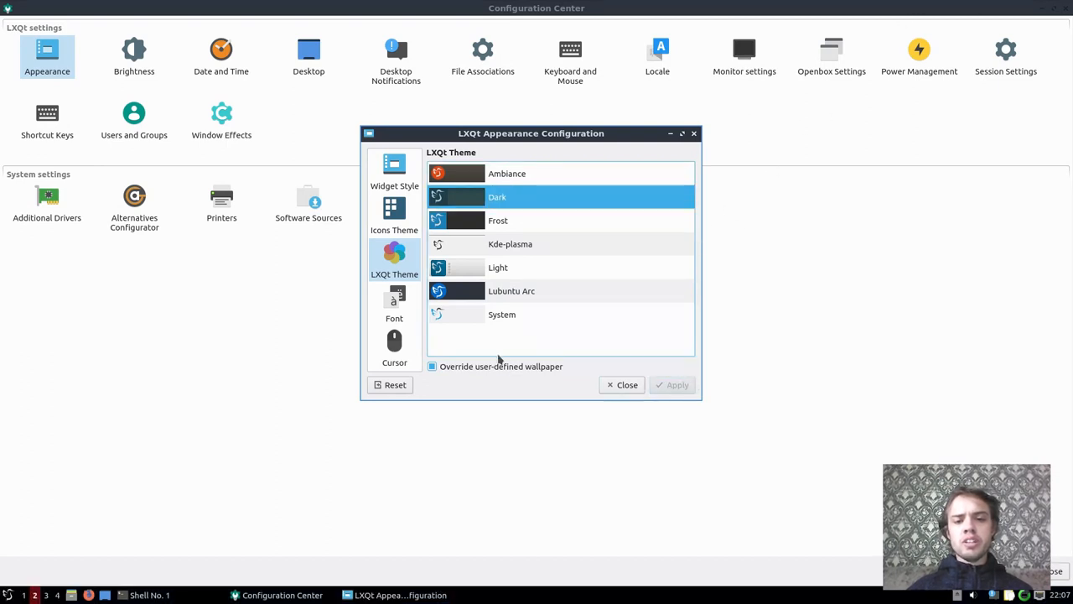
{"action": "left_click", "coordinate": [622, 384]}
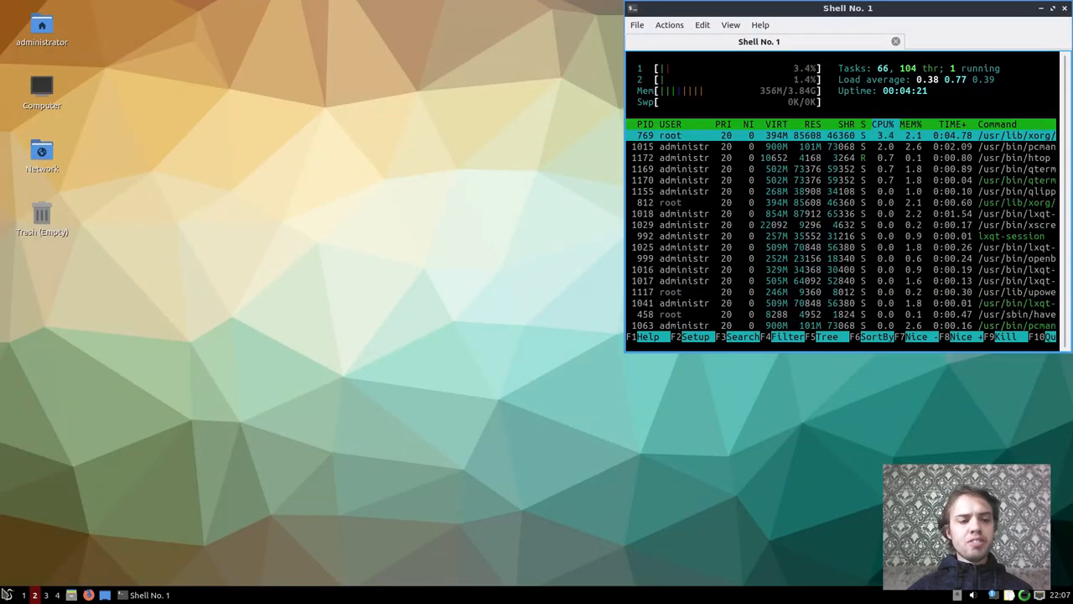
{"action": "left_click", "coordinate": [6, 595]}
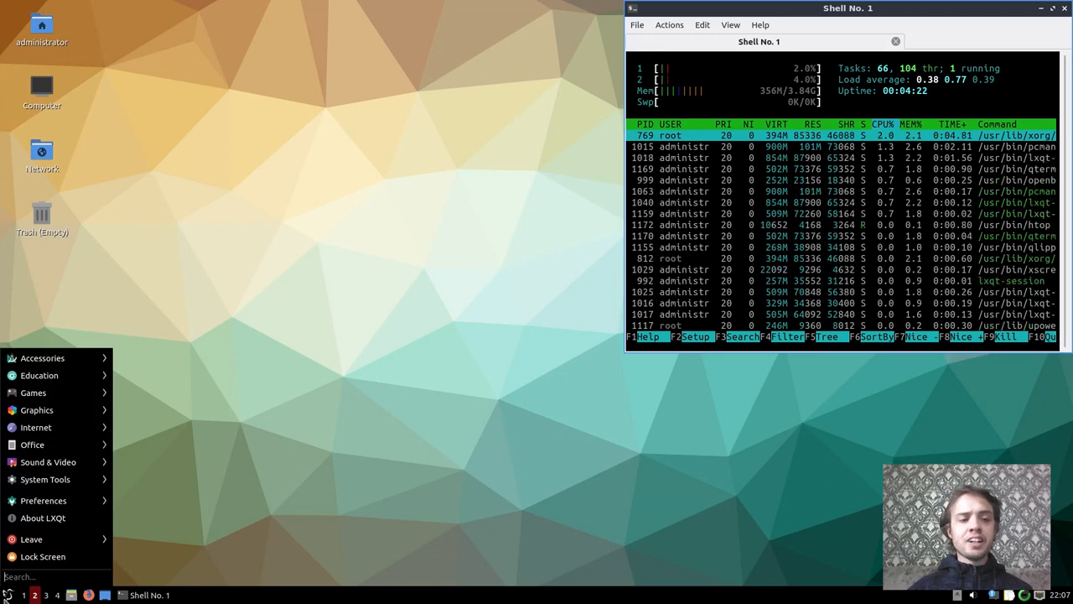